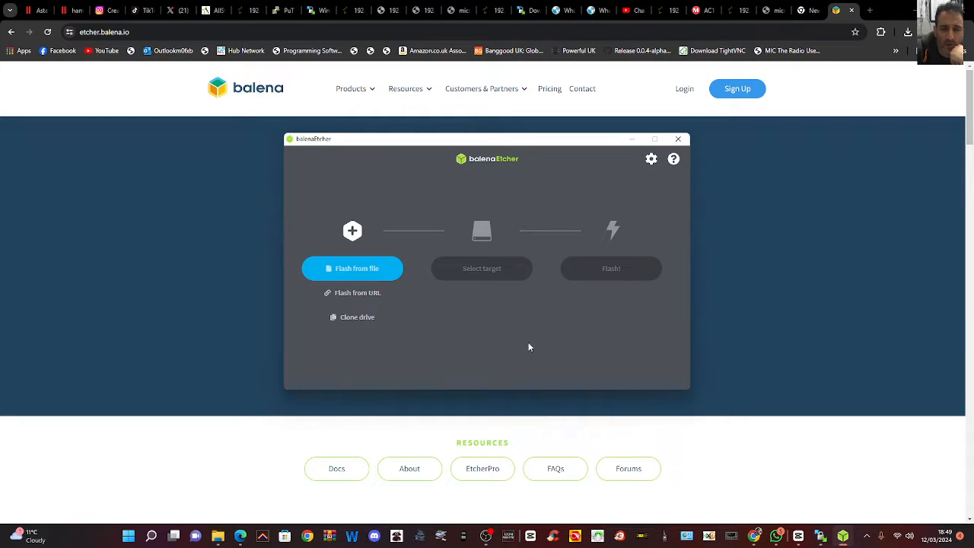
mouse_move(464, 333)
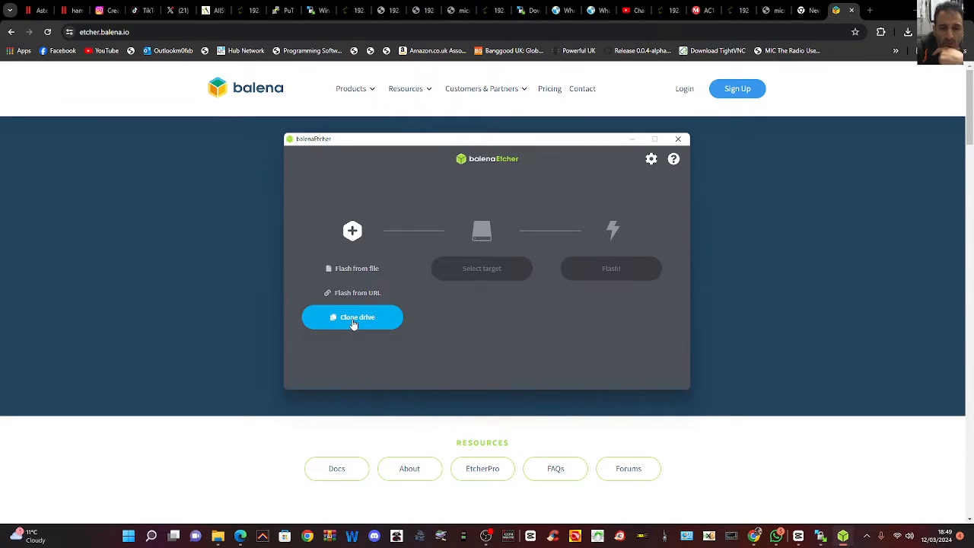
Start Clone drive and confirm the 7.82 GB Mass Storage USB drive on G: as the source
click(353, 316)
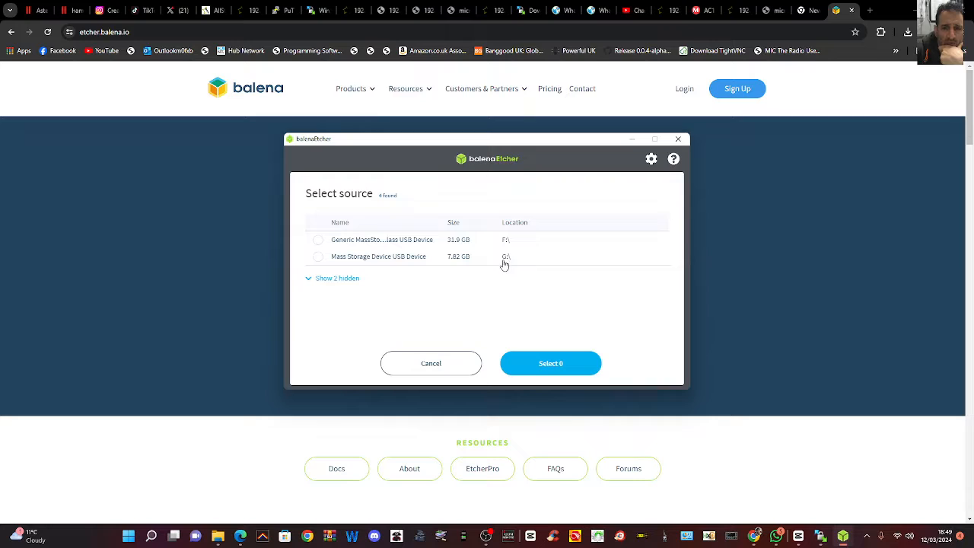
click(316, 256)
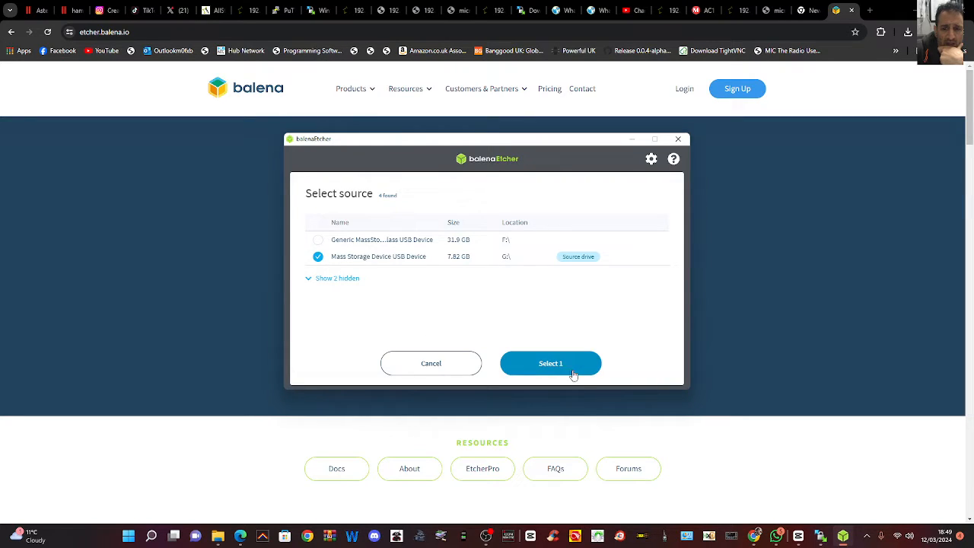
click(551, 362)
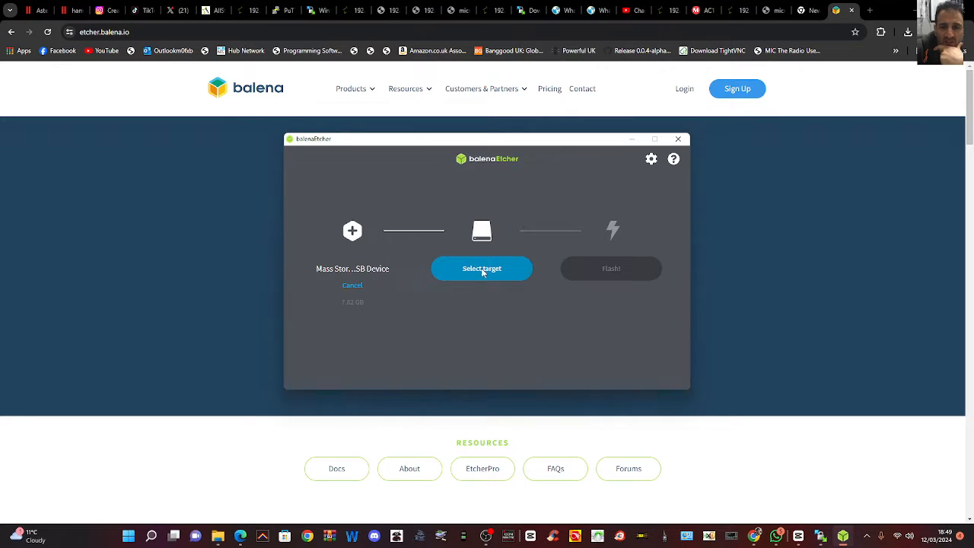
Set the Generic USB drive on F: as the target and begin flashing the clone
click(481, 268)
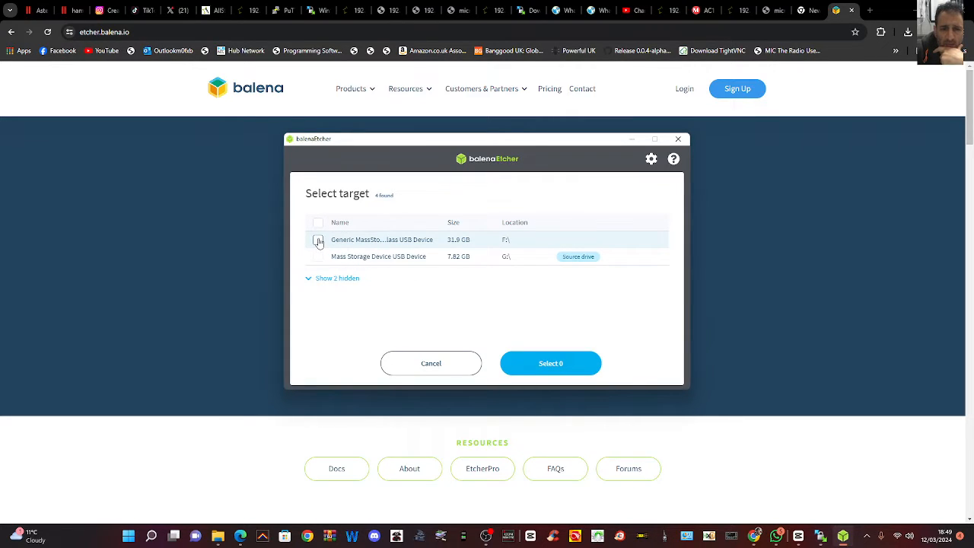
click(551, 362)
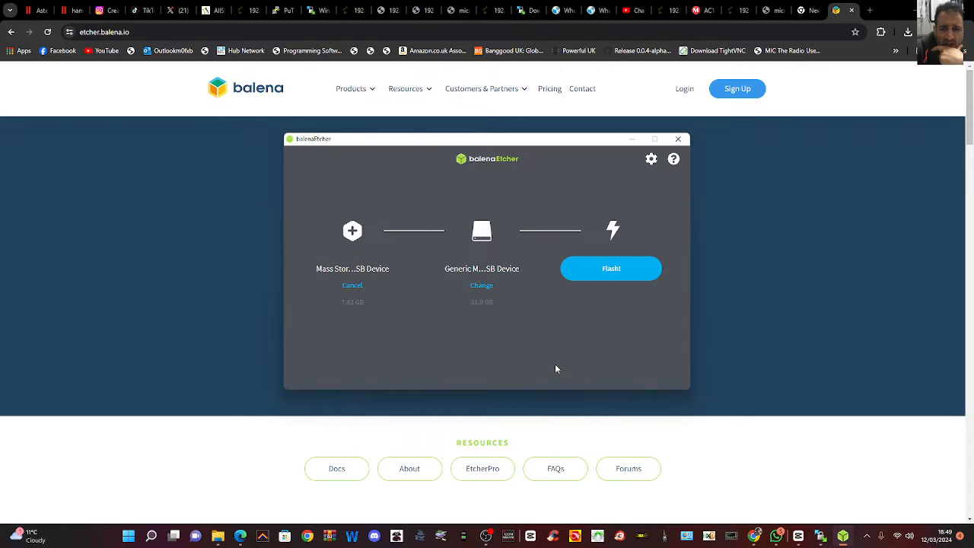
click(612, 268)
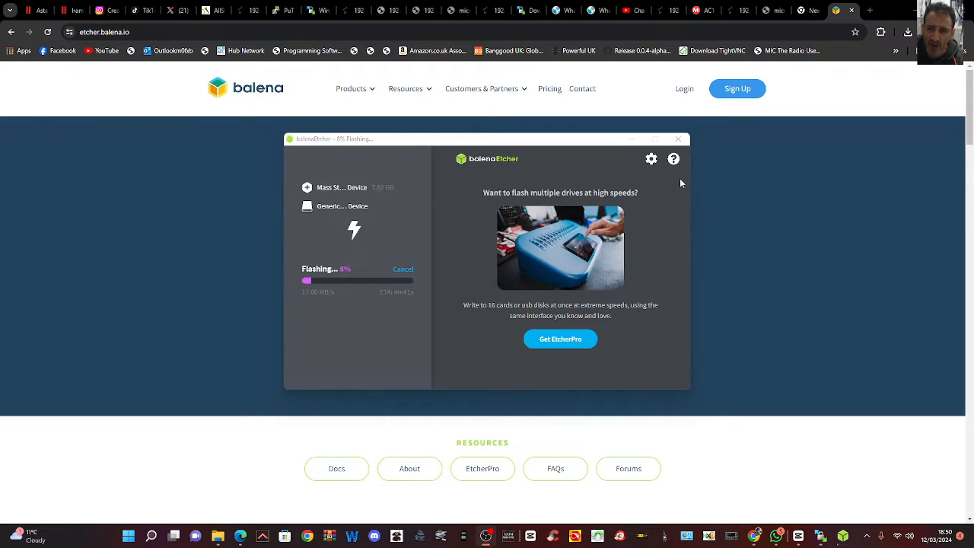
mouse_move(693, 234)
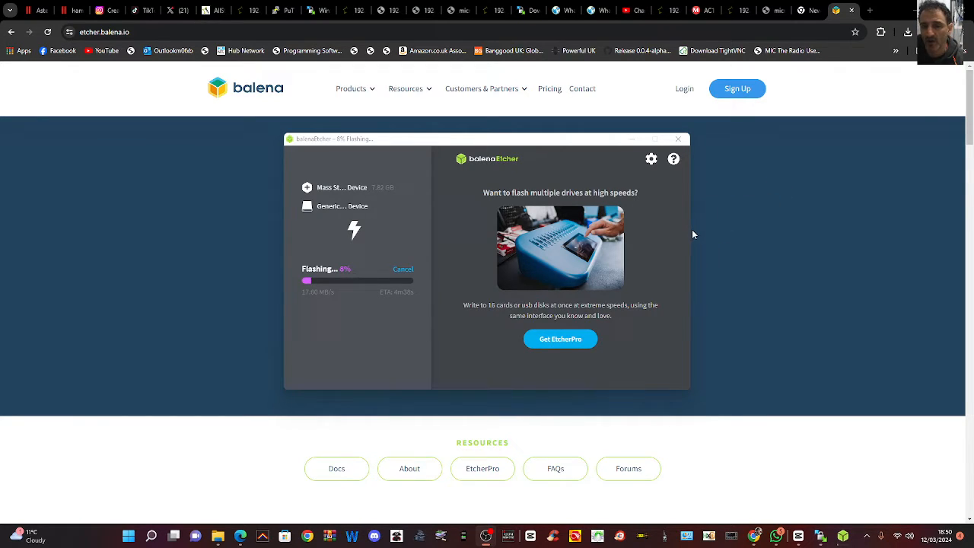
mouse_move(691, 216)
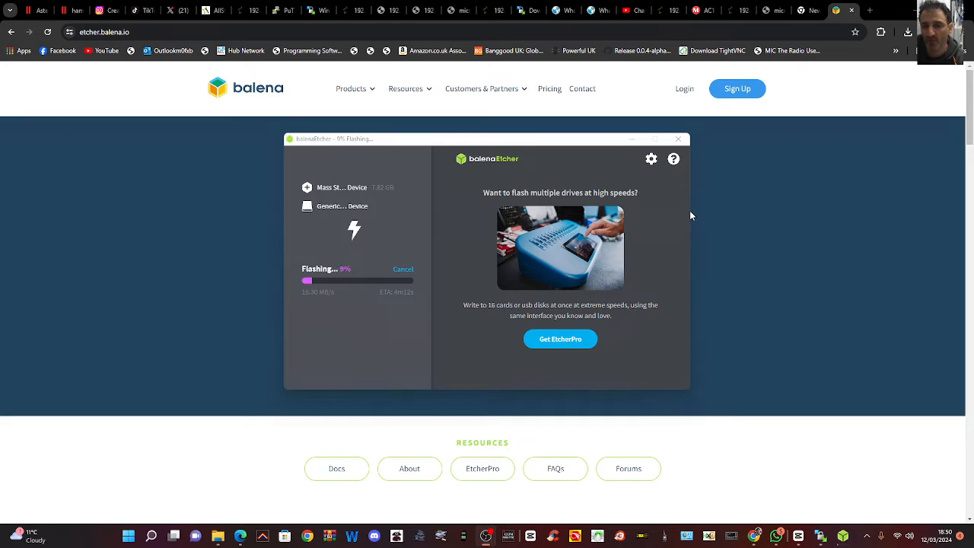
mouse_move(729, 191)
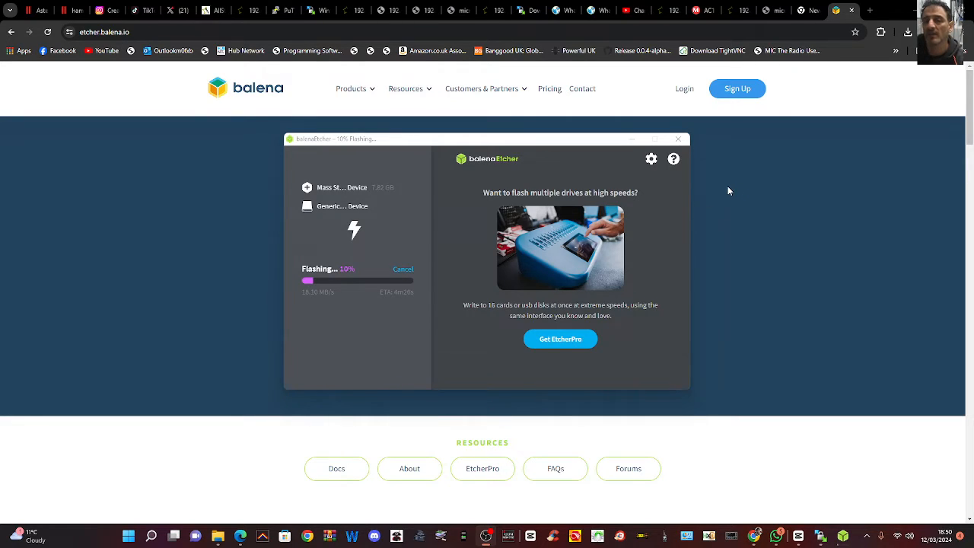
mouse_move(691, 201)
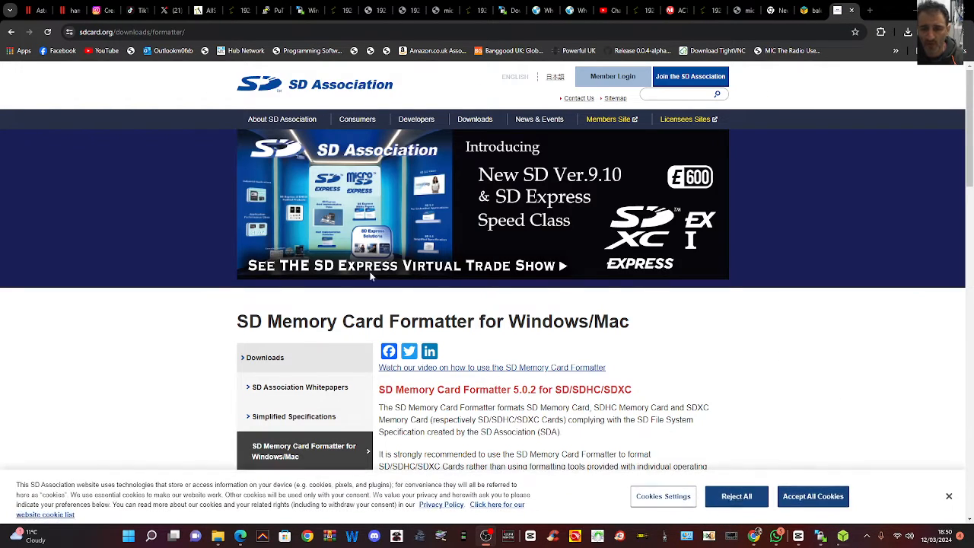
mouse_move(767, 125)
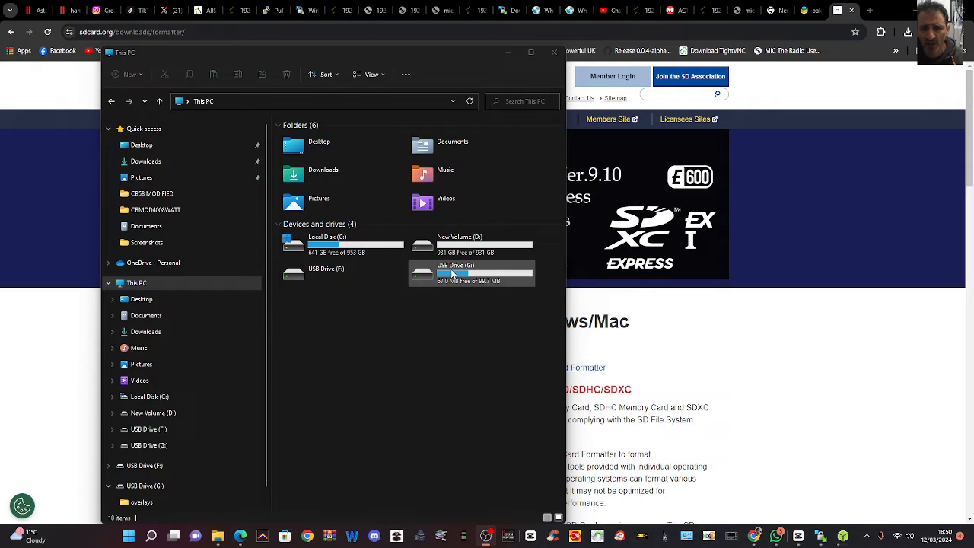
Bring up the context menu on the USB Drive entry under This PC in File Explorer
right_click(469, 274)
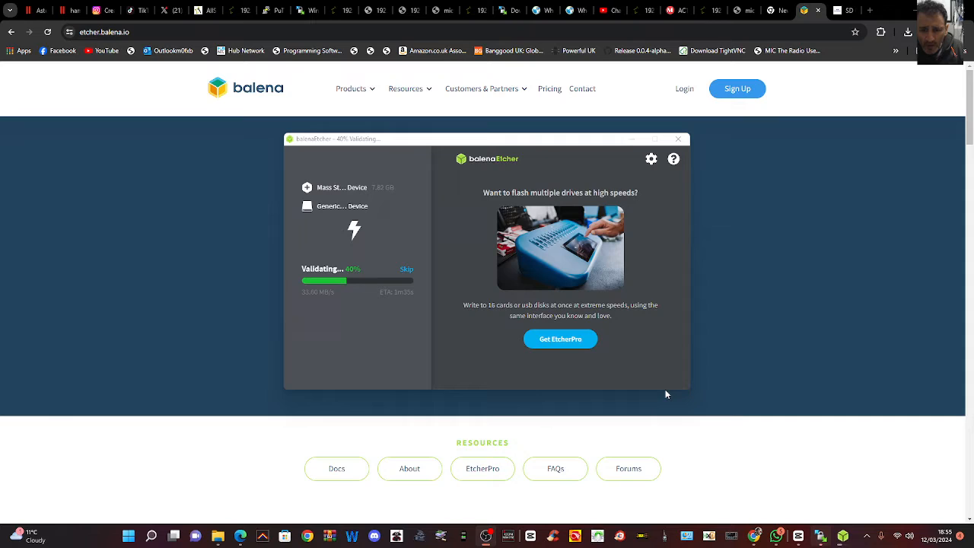
mouse_move(658, 373)
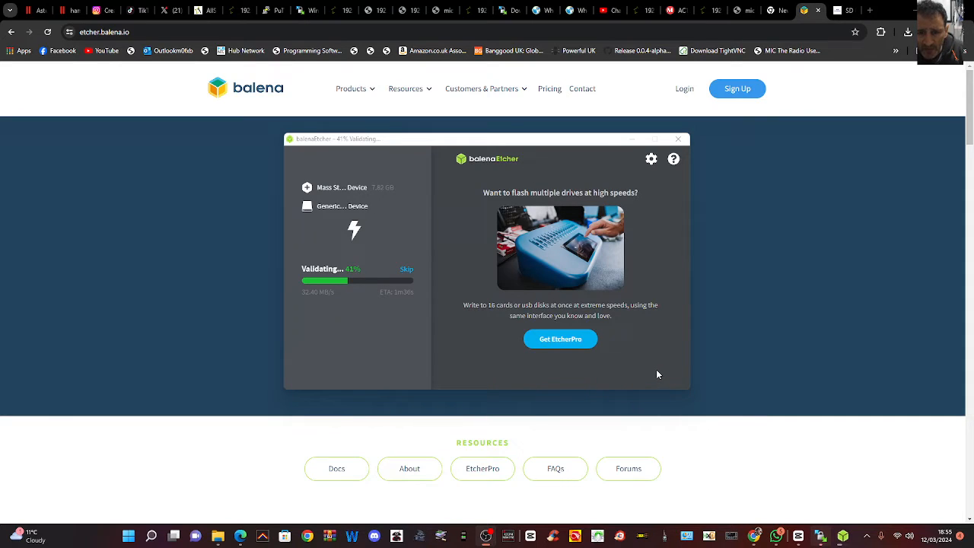
mouse_move(792, 408)
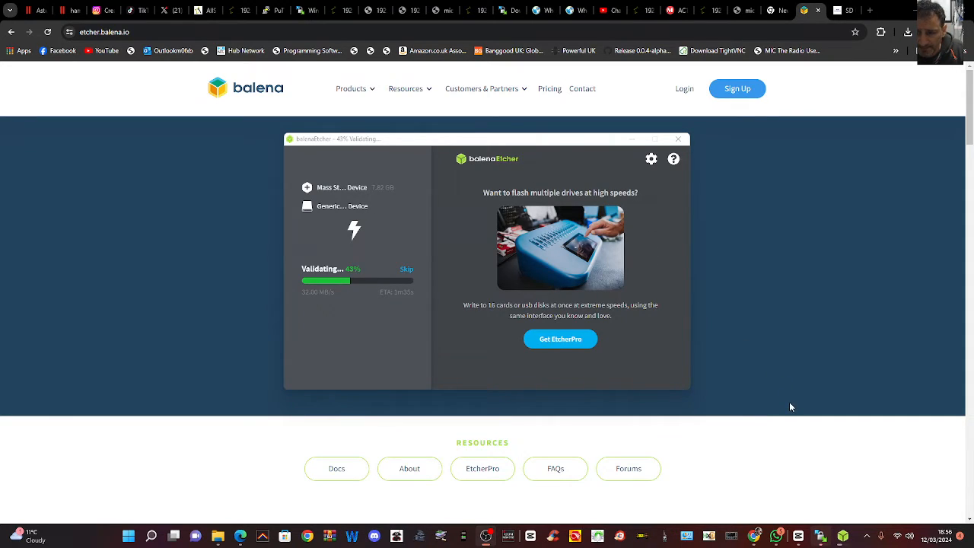
mouse_move(706, 376)
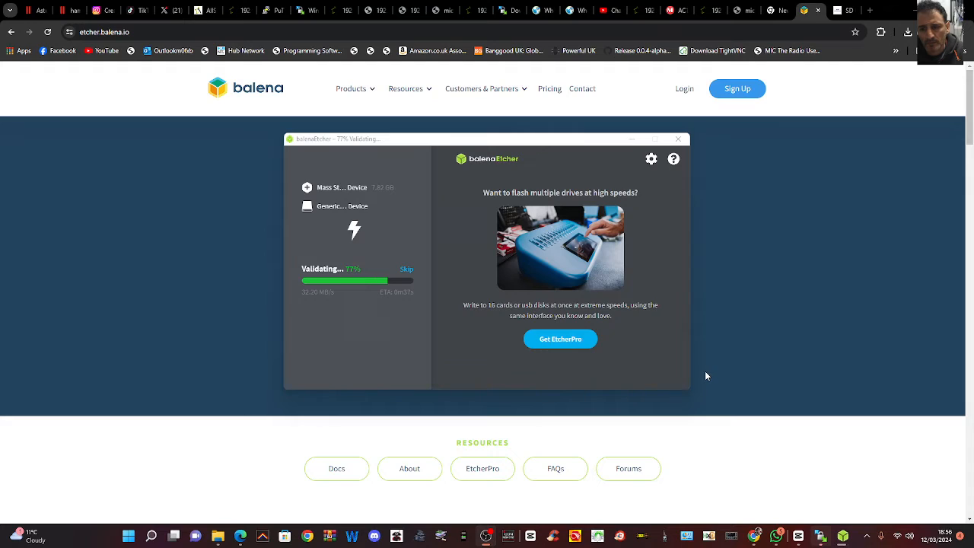